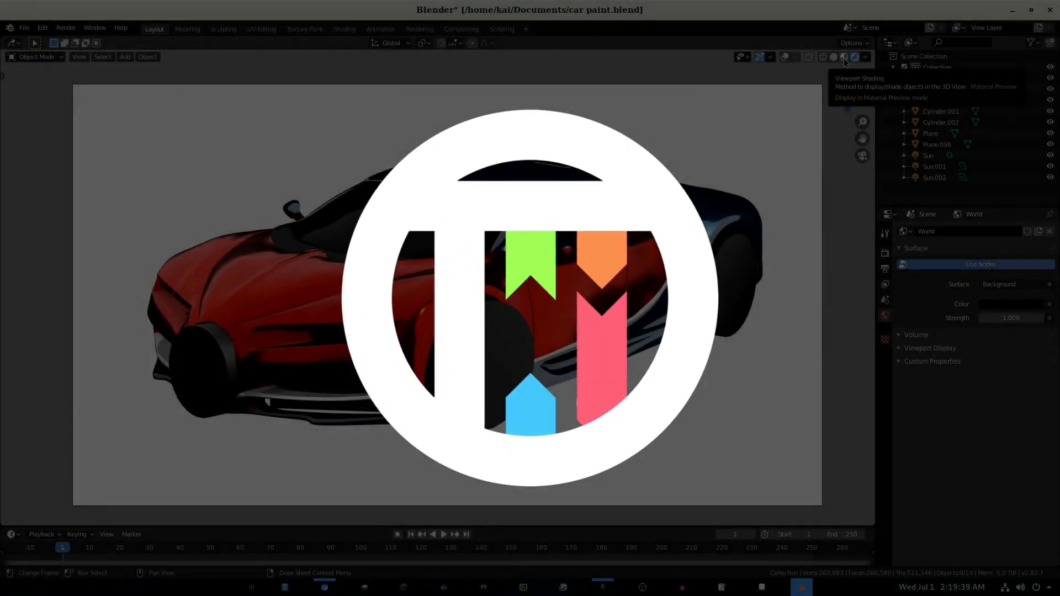
# Switch the viewport to Material Preview shading to show the car's glossy paint.
pyautogui.click(845, 57)
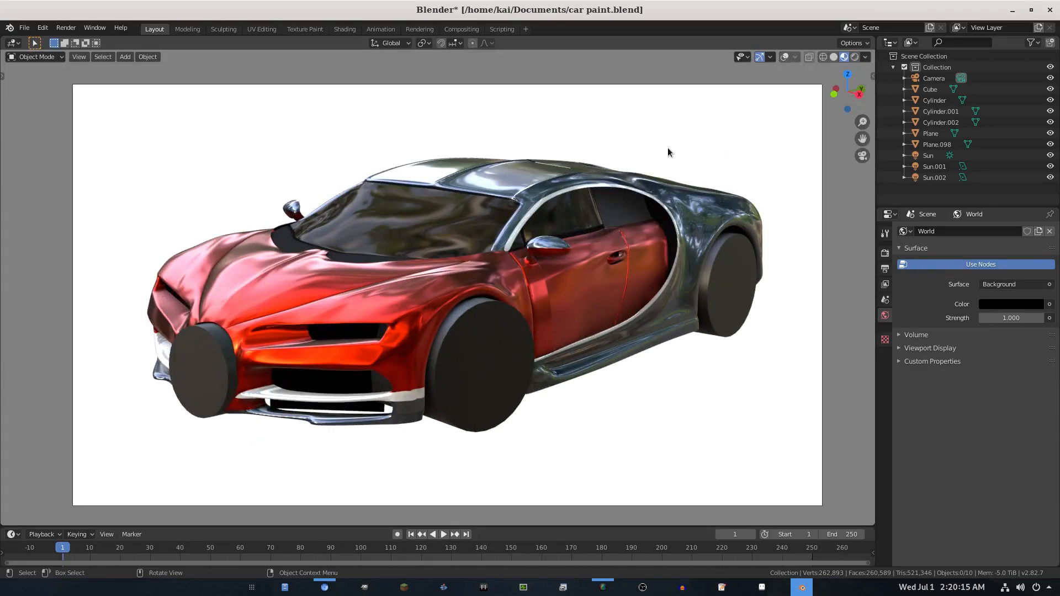
# Switch to Rendered shading, render a still via Render > Render Image, and close the result.
pyautogui.click(855, 57)
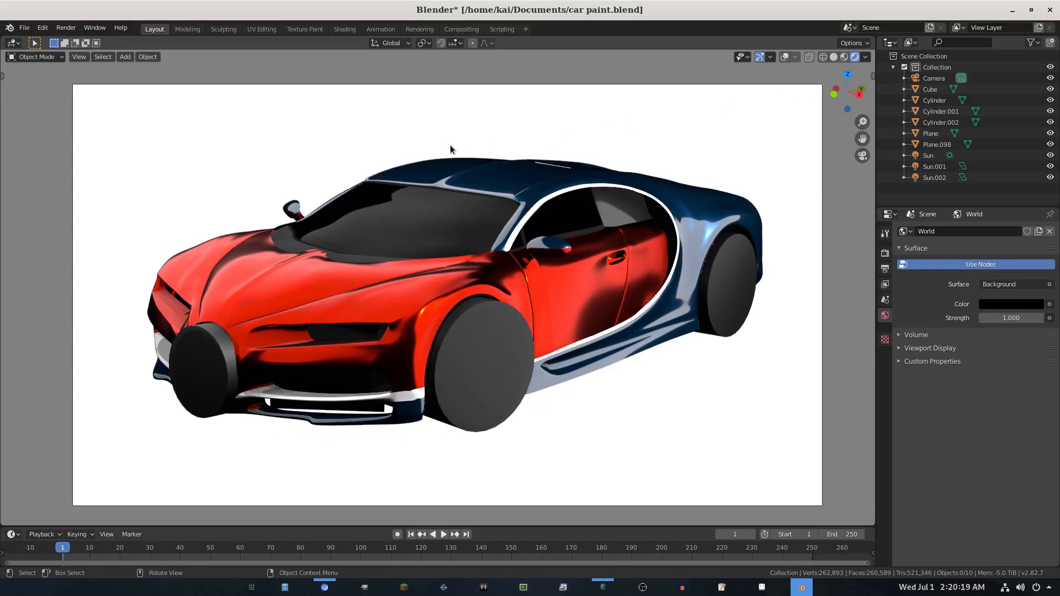
pyautogui.click(65, 28)
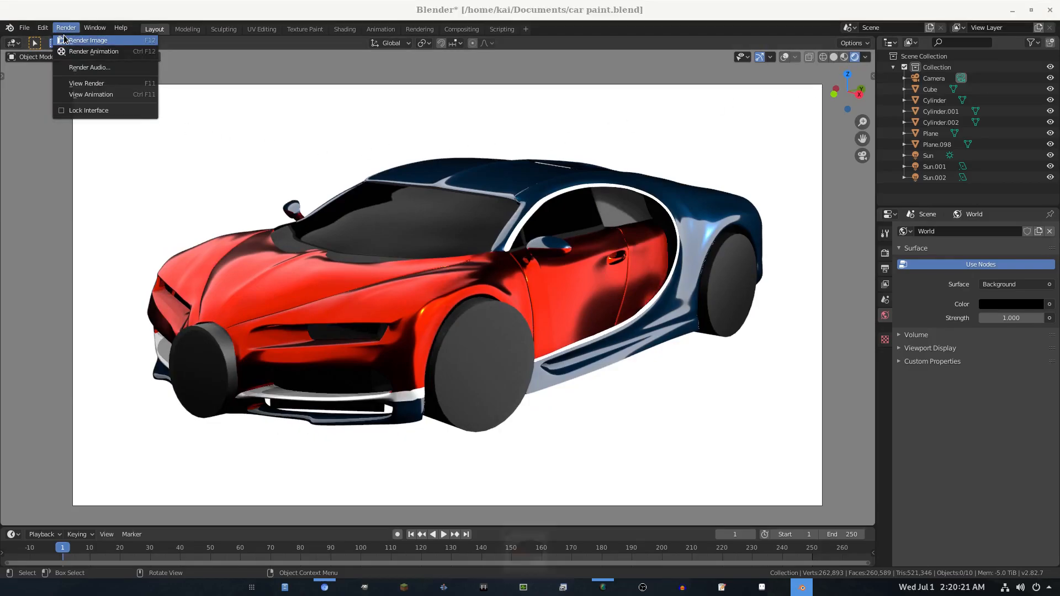
pyautogui.click(87, 40)
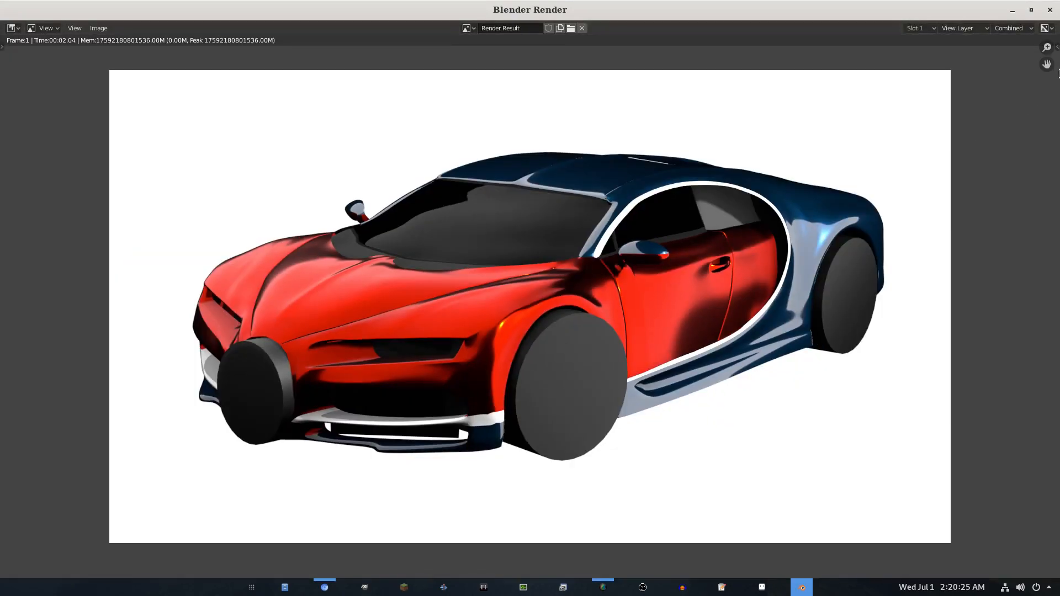
pyautogui.click(581, 28)
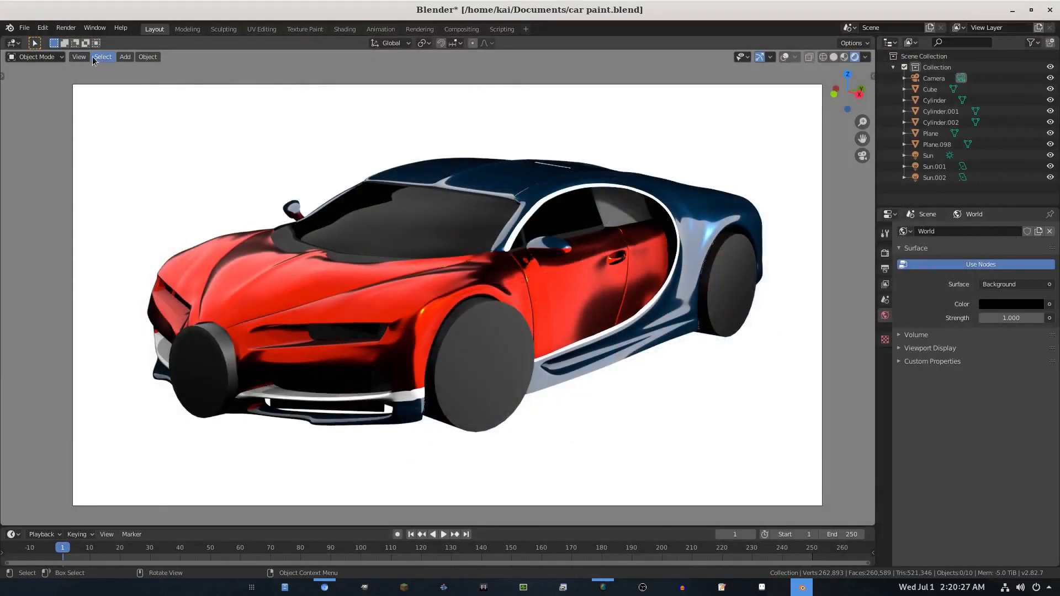
# Dismiss the View menu and return the viewport to Material Preview shading.
pyautogui.click(80, 58)
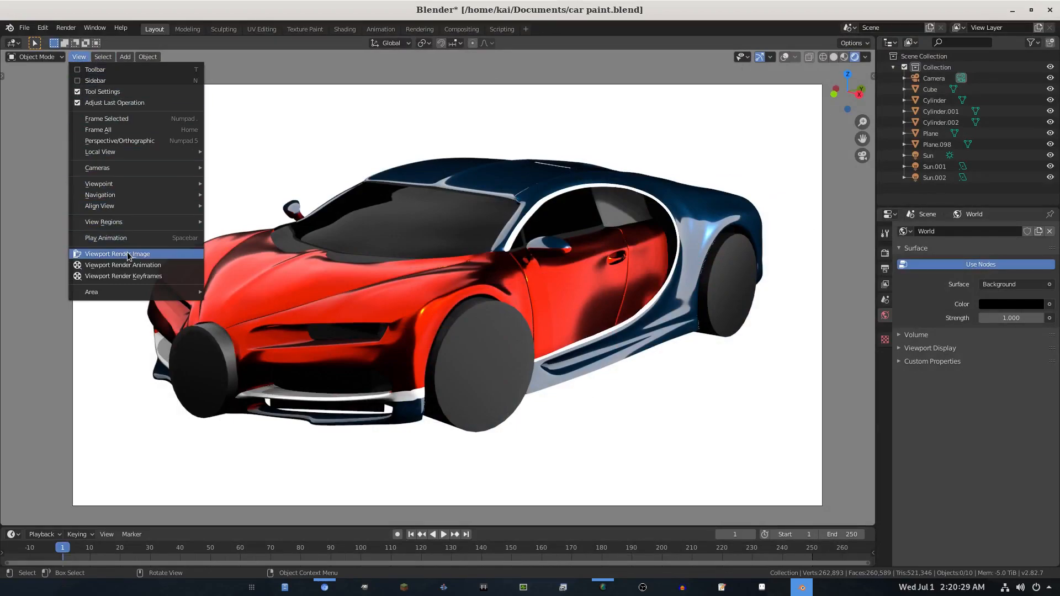
pyautogui.click(117, 255)
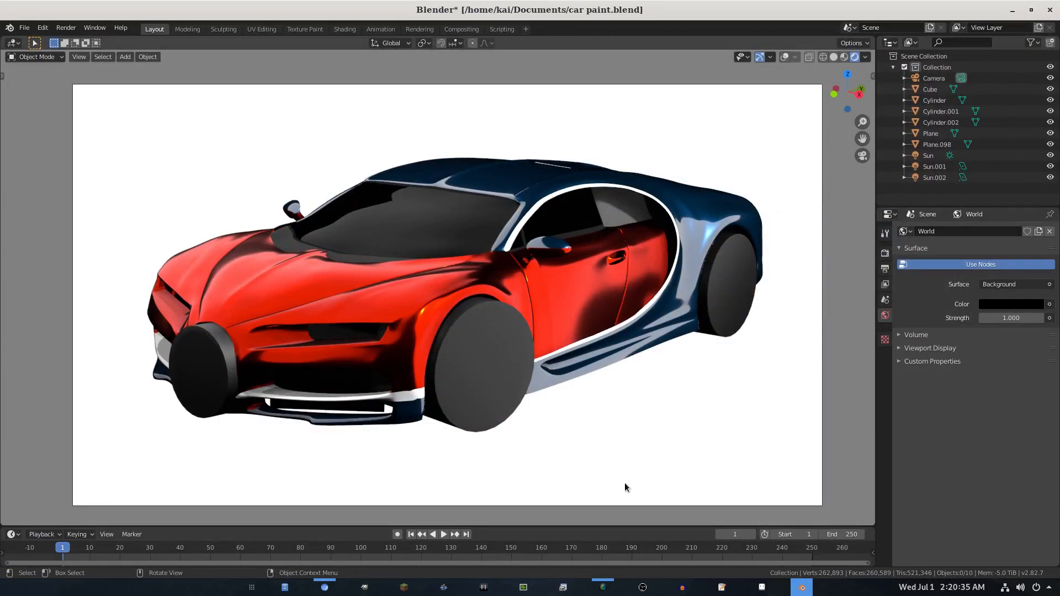
pyautogui.moveTo(777, 360)
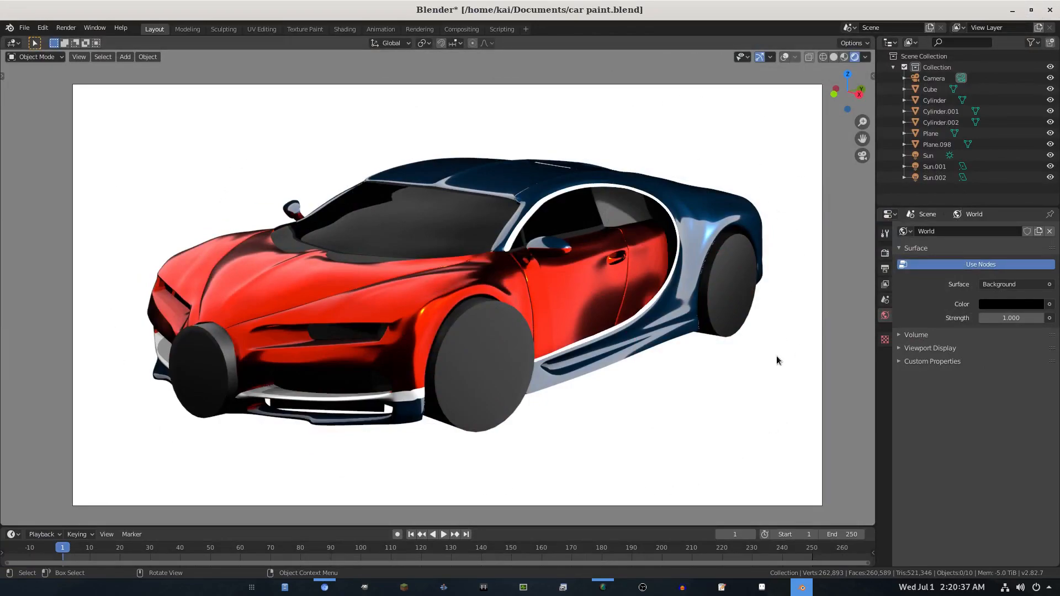
pyautogui.click(856, 58)
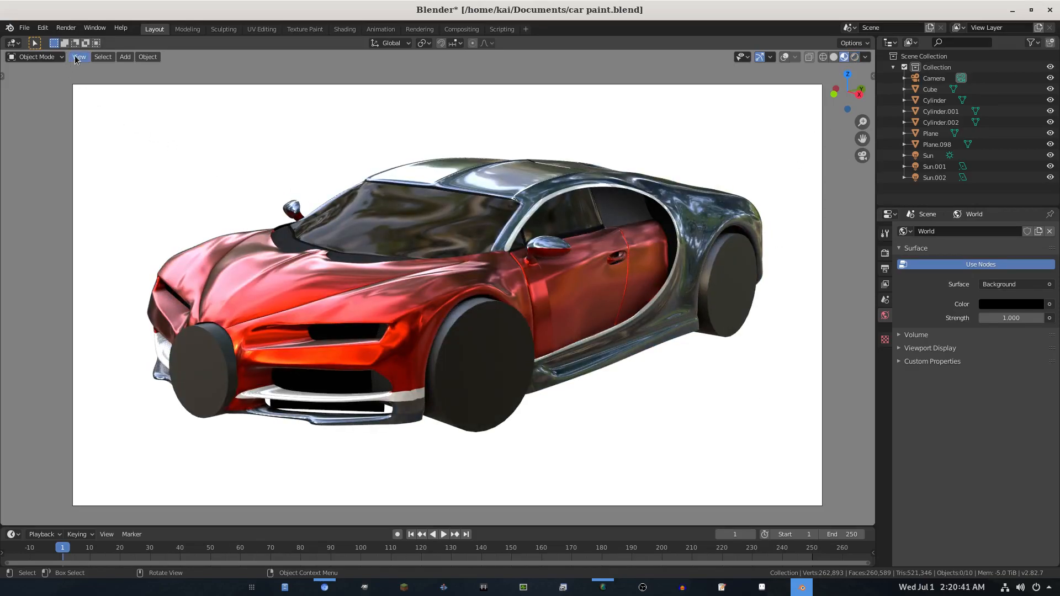
# Render the material-preview viewport via View > Viewport Render Image and close the result.
pyautogui.click(79, 57)
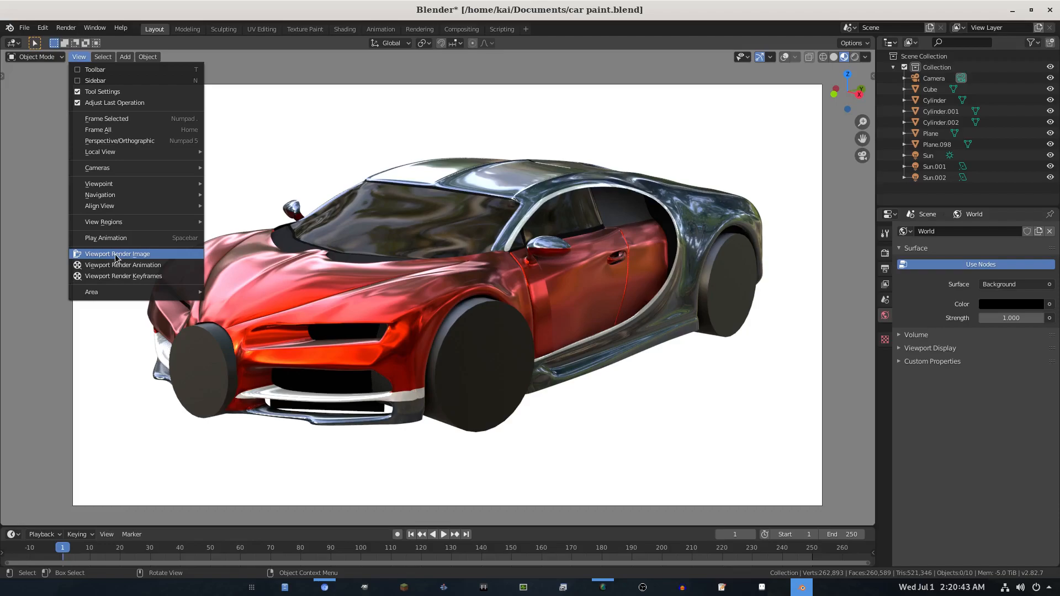
pyautogui.click(117, 254)
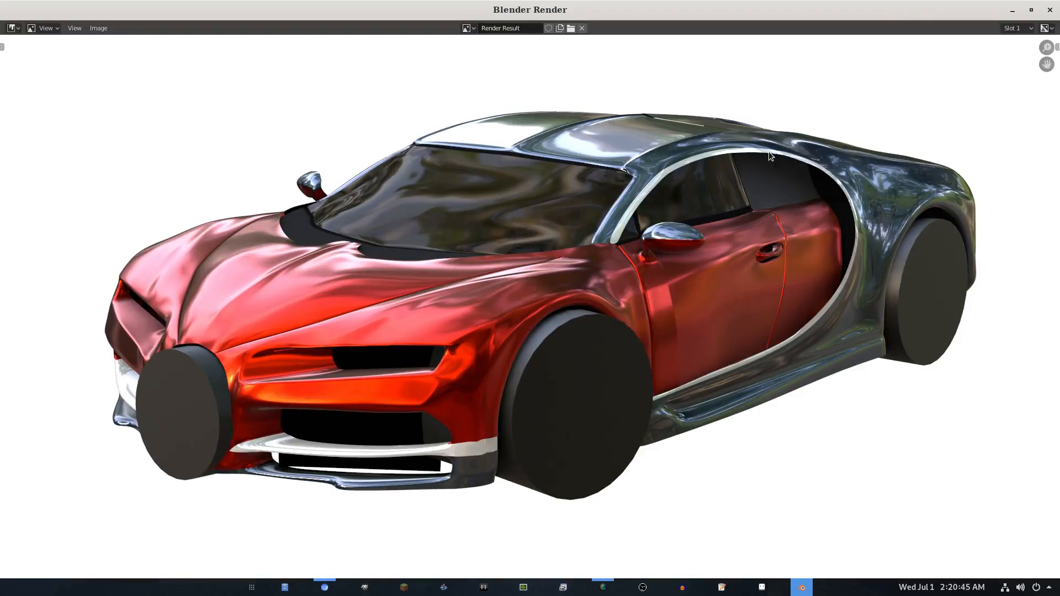
pyautogui.moveTo(835, 471)
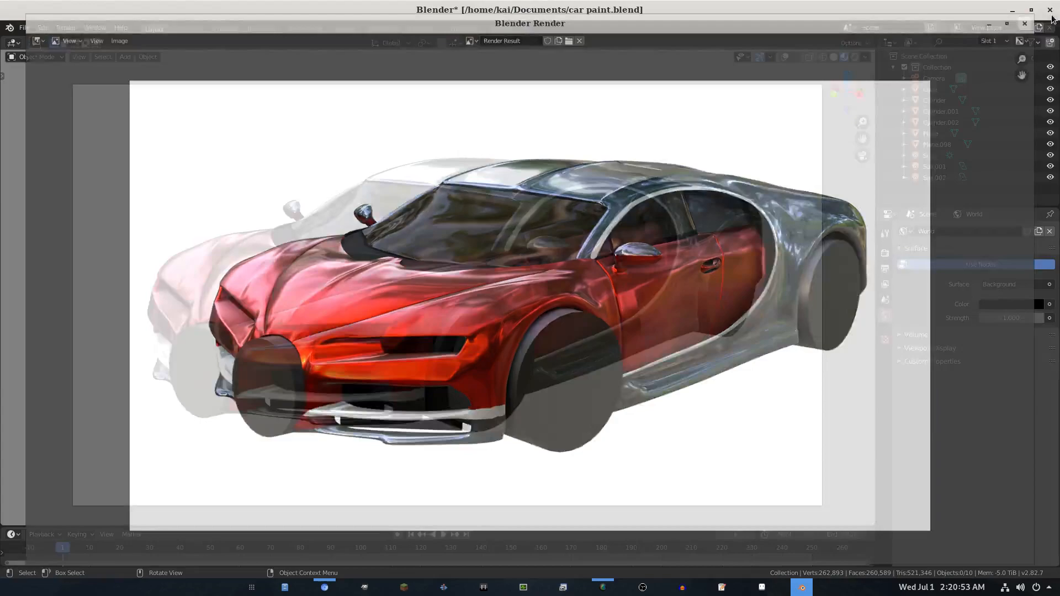
pyautogui.click(80, 57)
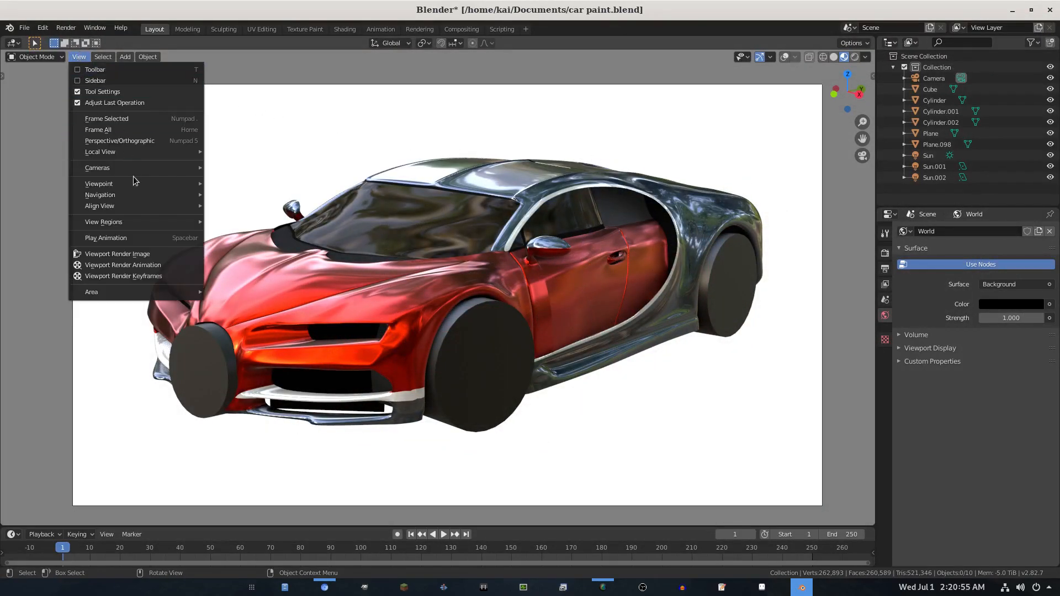
pyautogui.moveTo(123, 276)
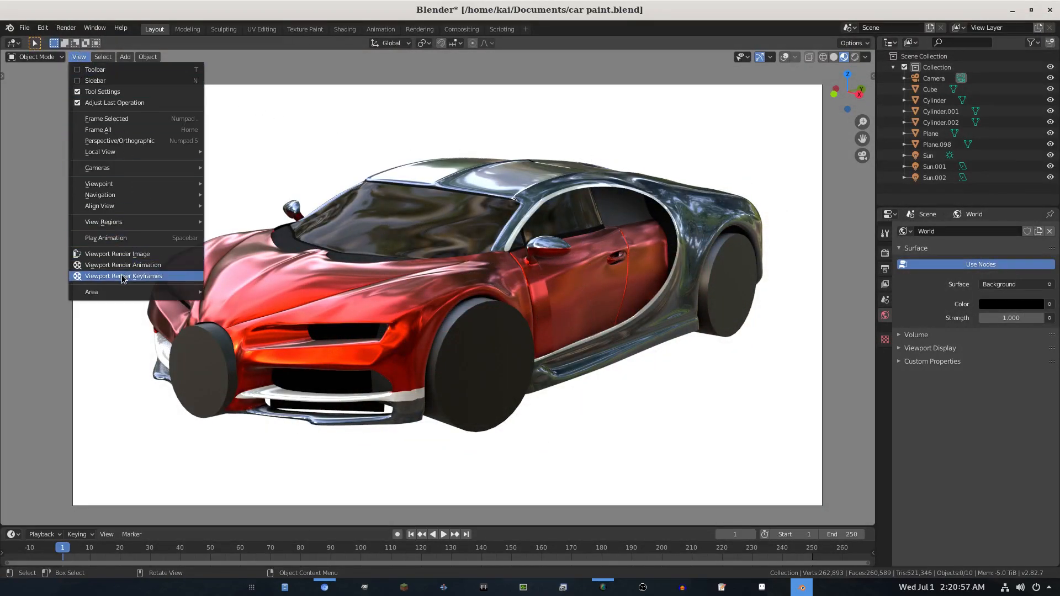
pyautogui.moveTo(137, 281)
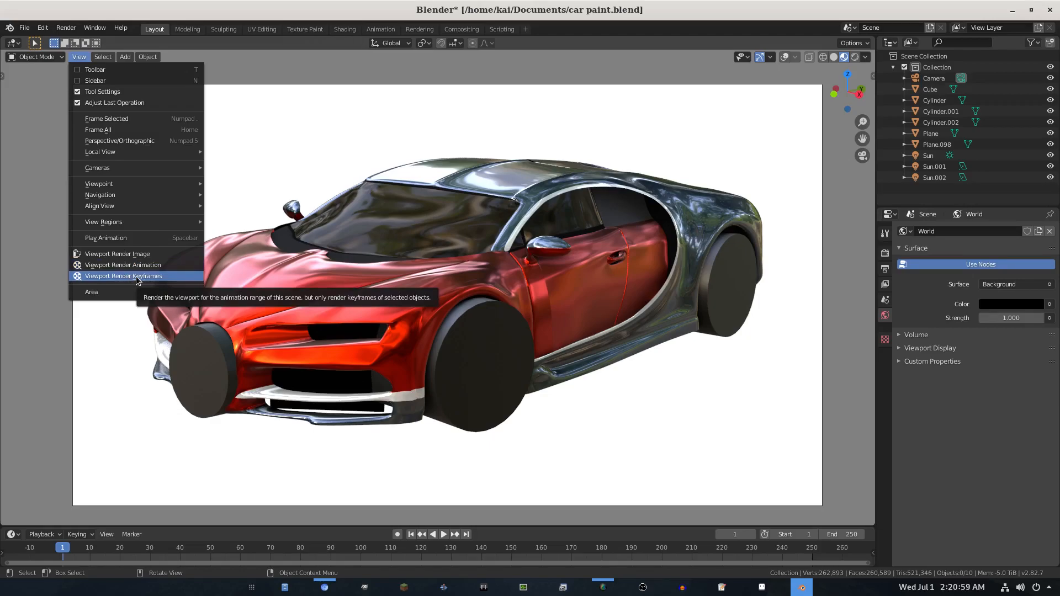
pyautogui.moveTo(119, 274)
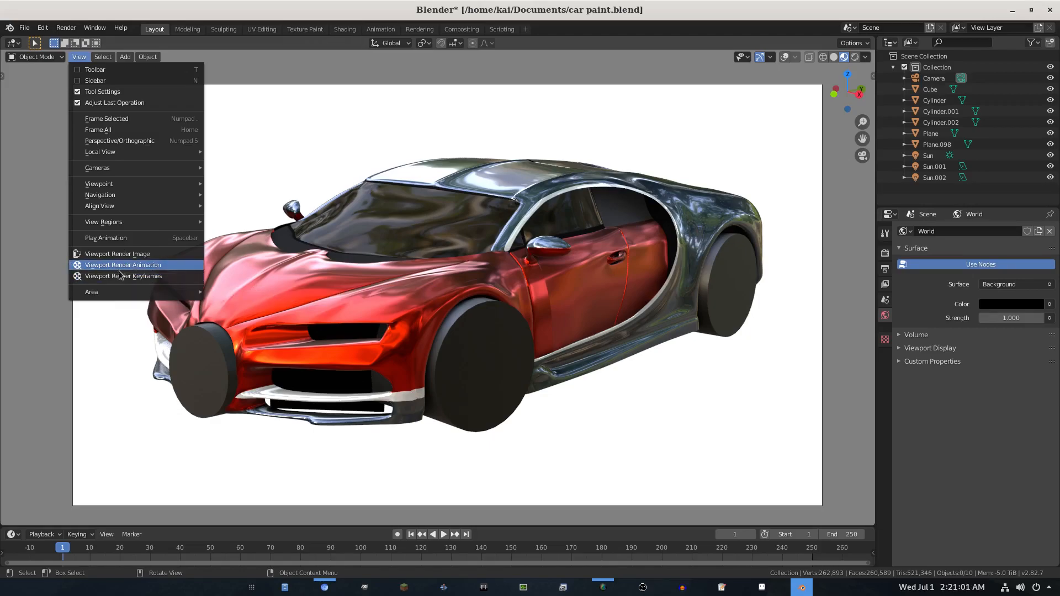
pyautogui.moveTo(112, 254)
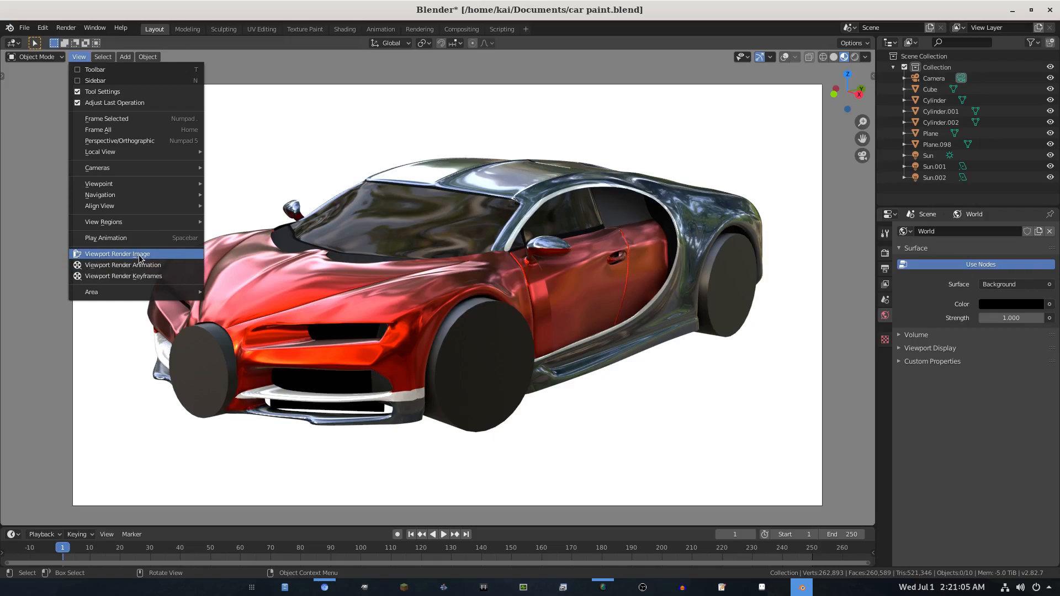
pyautogui.moveTo(91, 261)
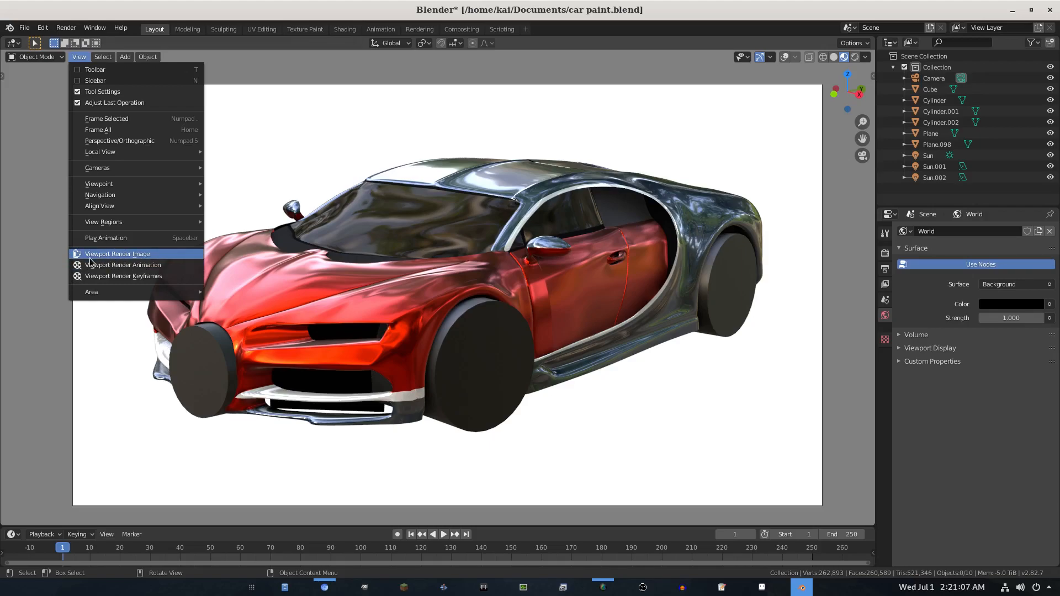
pyautogui.click(117, 254)
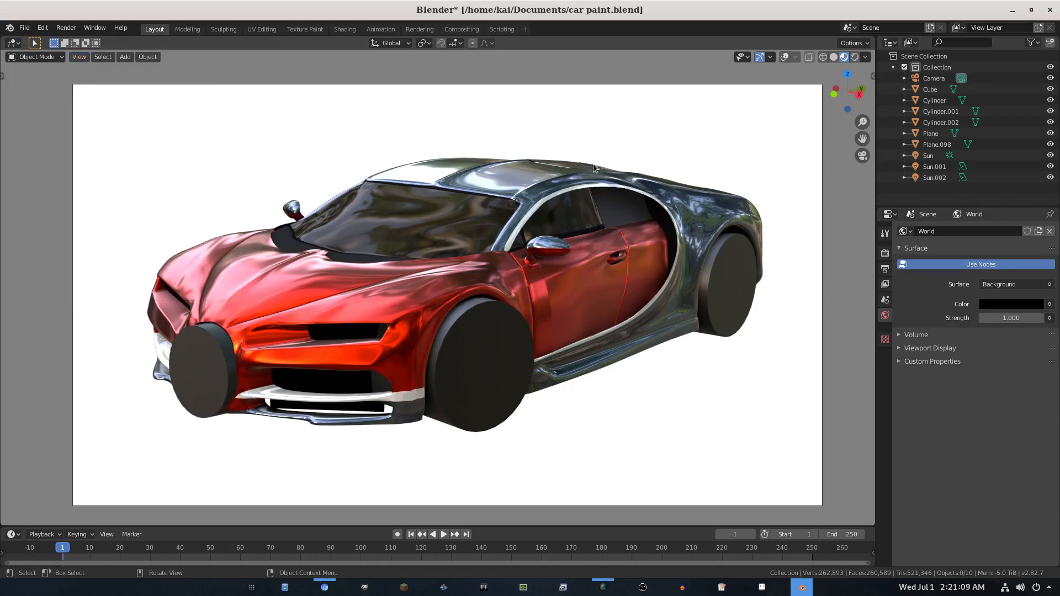
pyautogui.moveTo(743, 227)
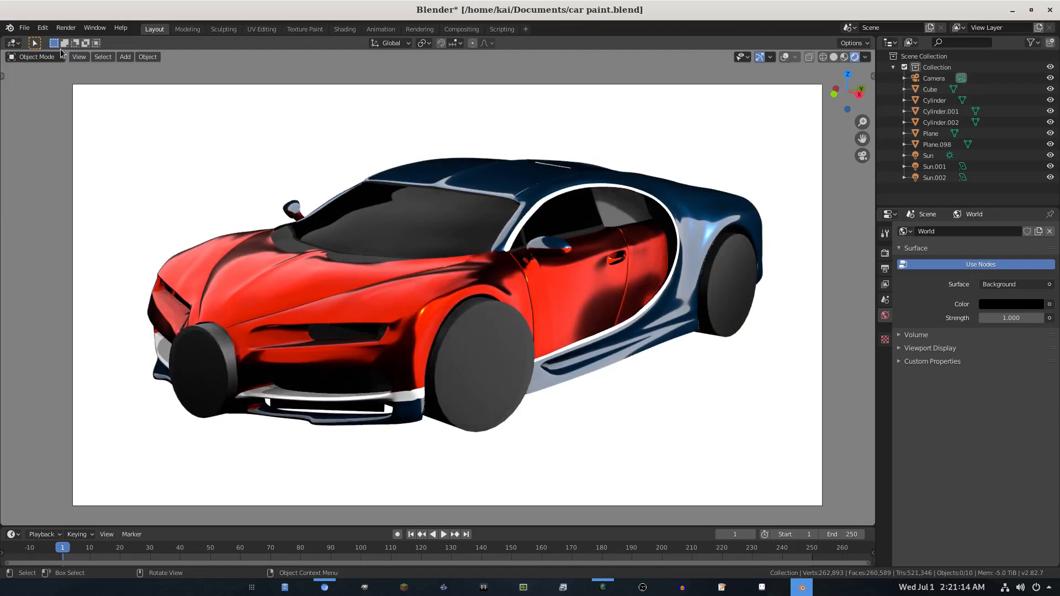
# Render a still with F12, then render the rendered-shading viewport via View > Viewport Render Image.
pyautogui.press('F12')
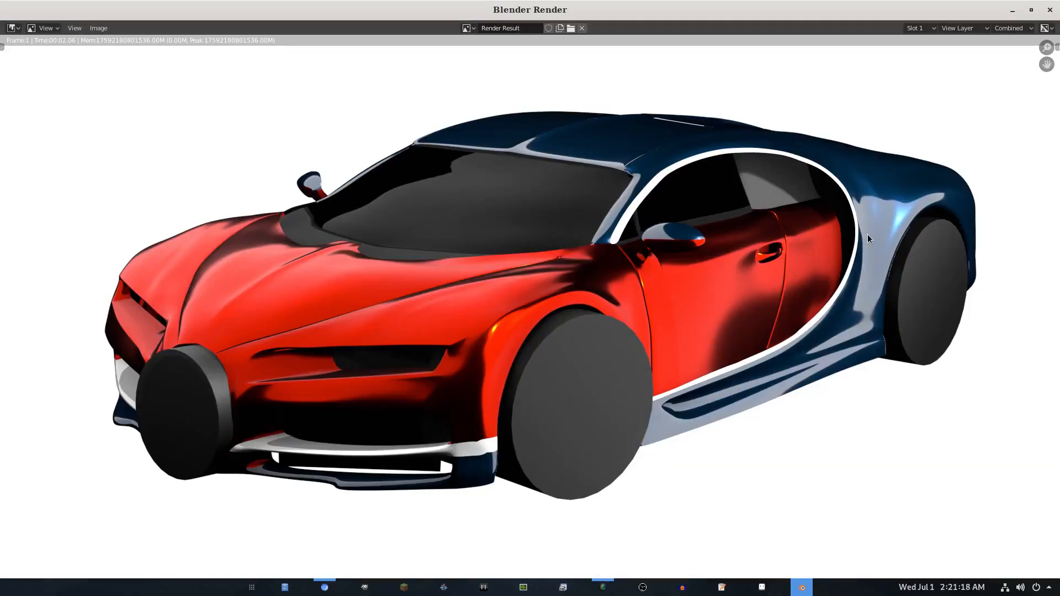
pyautogui.moveTo(948, 125)
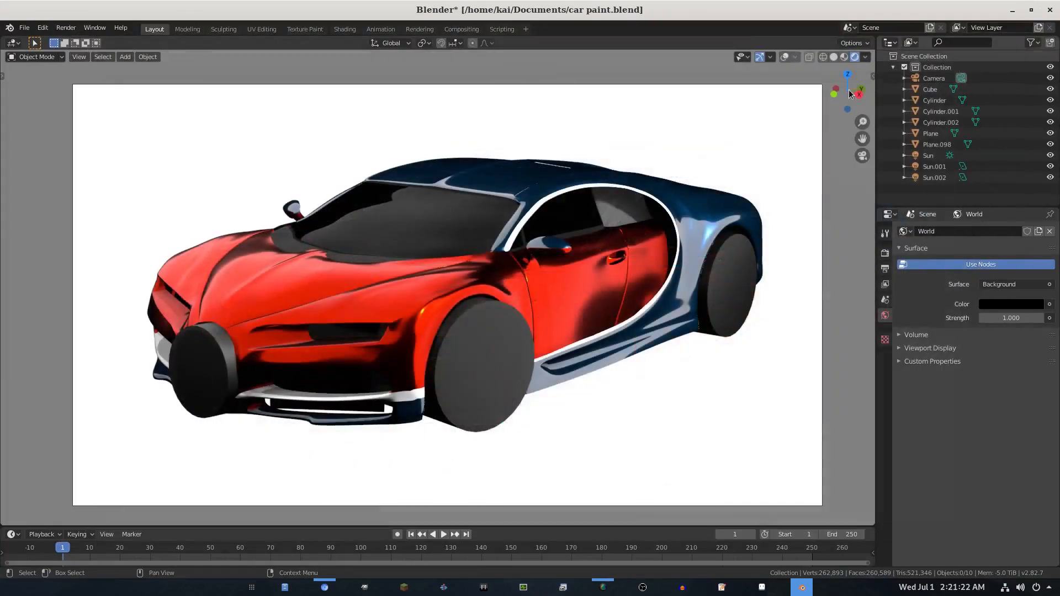
pyautogui.click(80, 58)
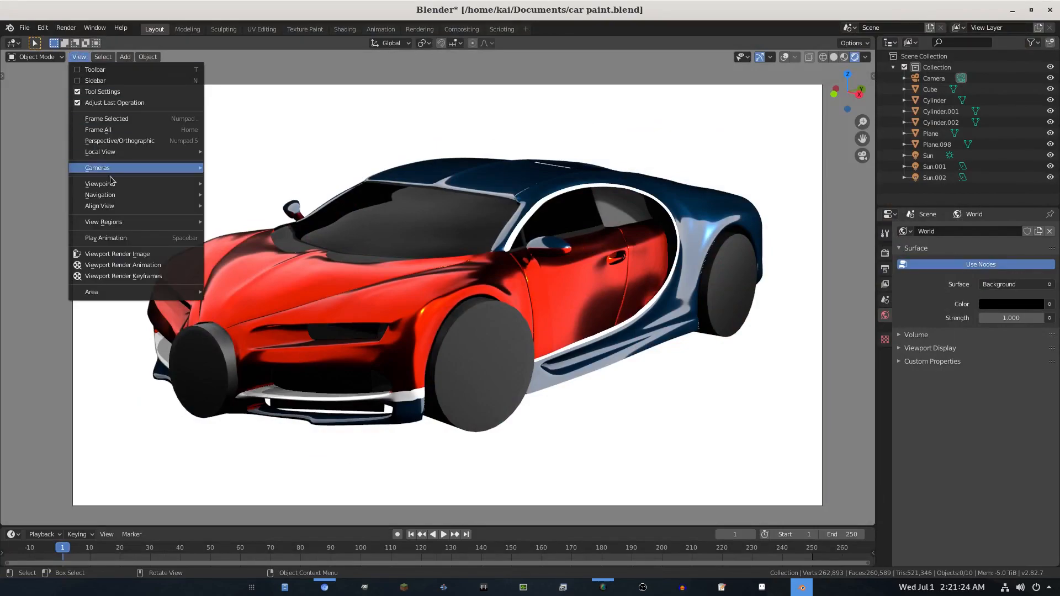
pyautogui.click(117, 254)
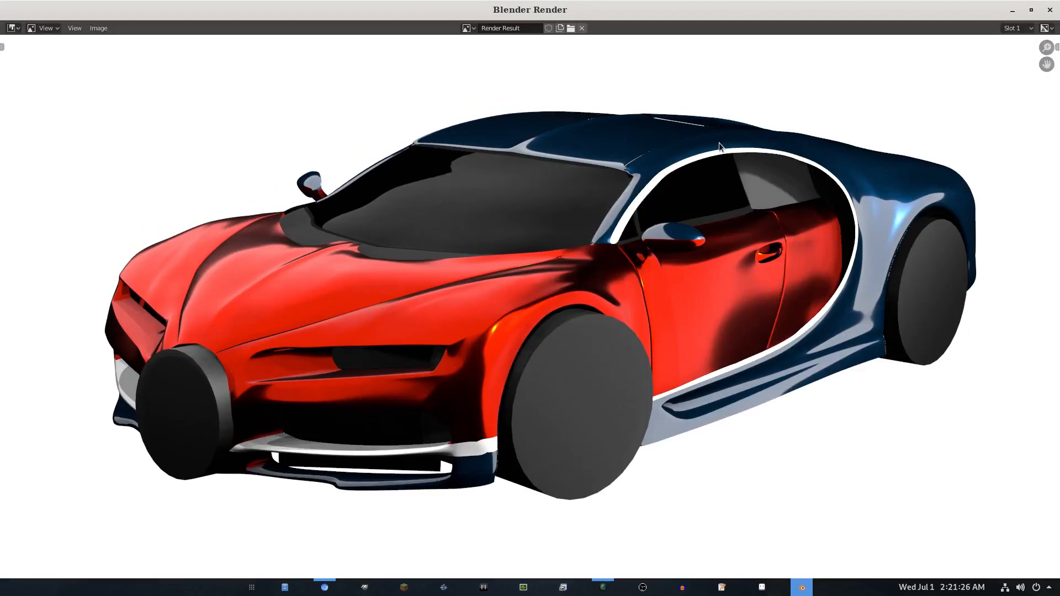